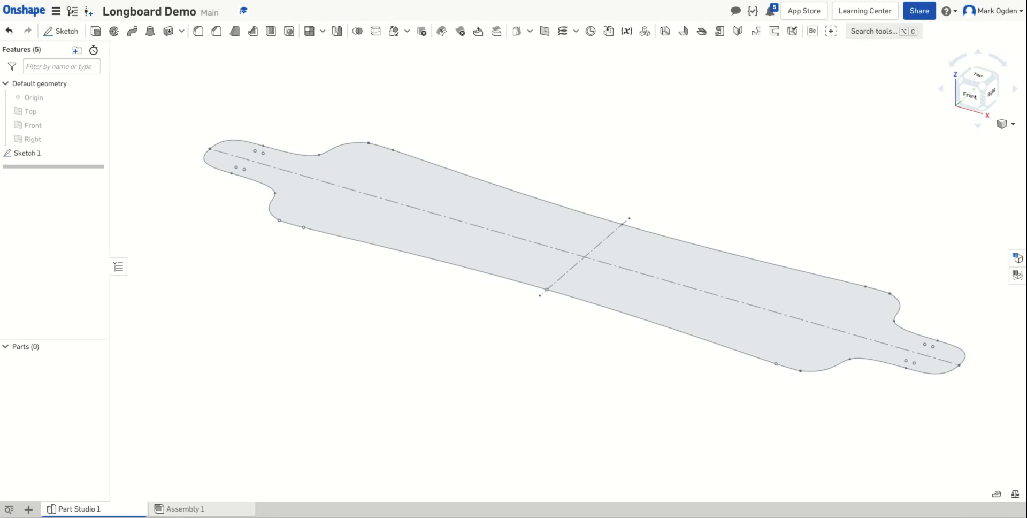
{"action": "mouse_move", "coordinate": [27, 508]}
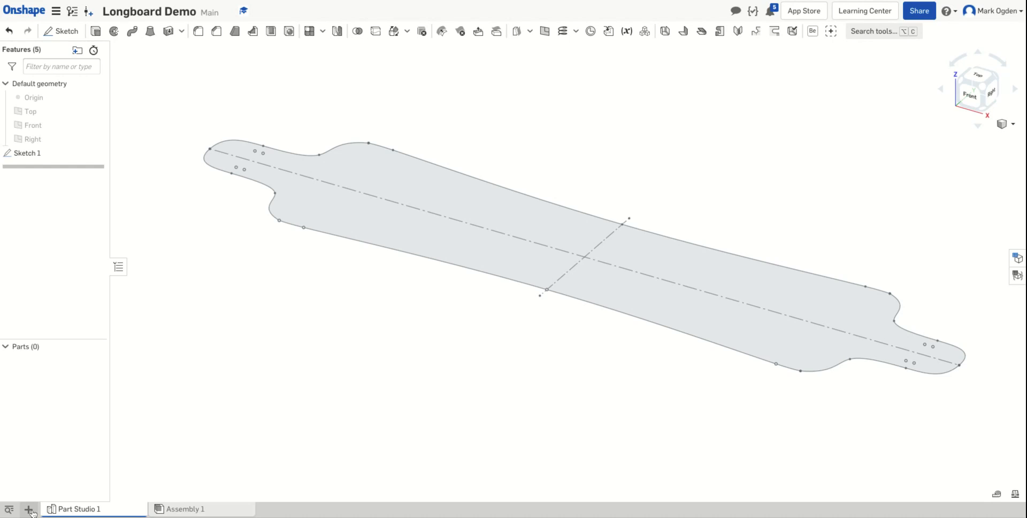
{"action": "mouse_move", "coordinate": [28, 508]}
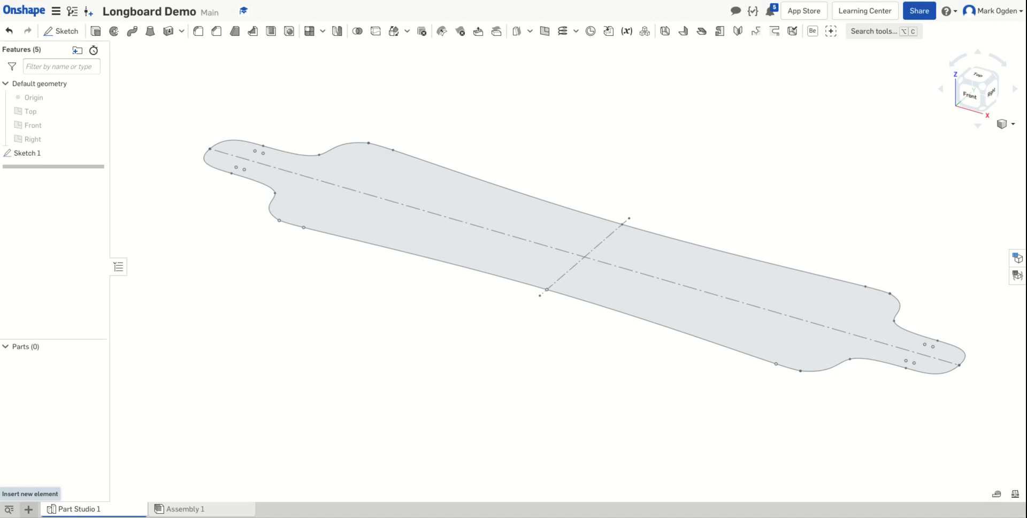
- Bring up the insert-new-element menu for the Longboard Demo document
{"action": "left_click", "coordinate": [25, 507]}
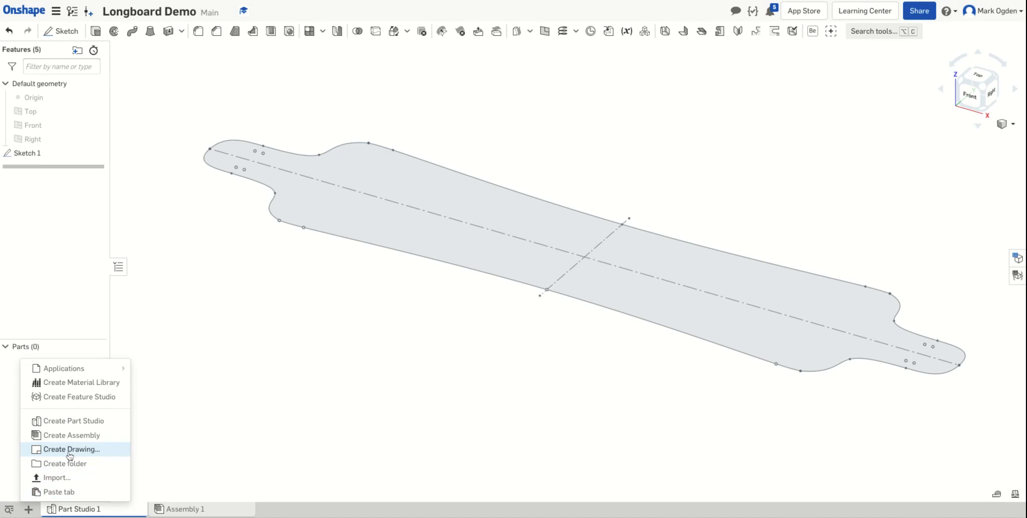
{"action": "mouse_move", "coordinate": [94, 454]}
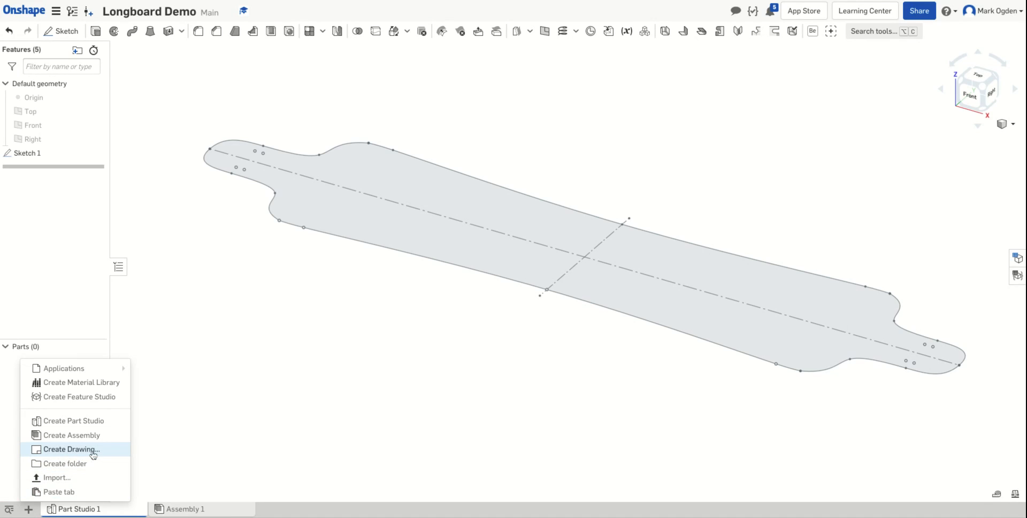
- Start a new drawing so the Create Drawing dialog appears
{"action": "left_click", "coordinate": [70, 448]}
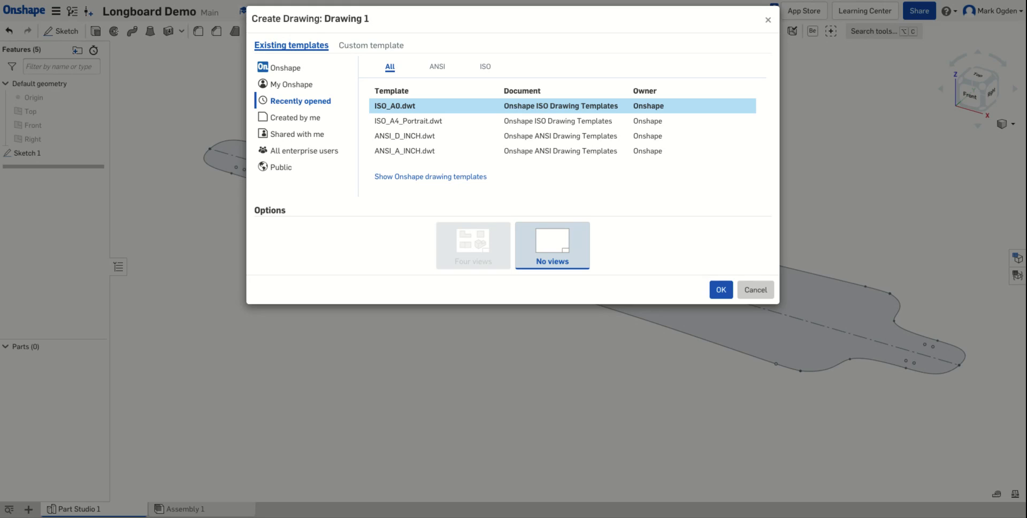
{"action": "mouse_move", "coordinate": [292, 237]}
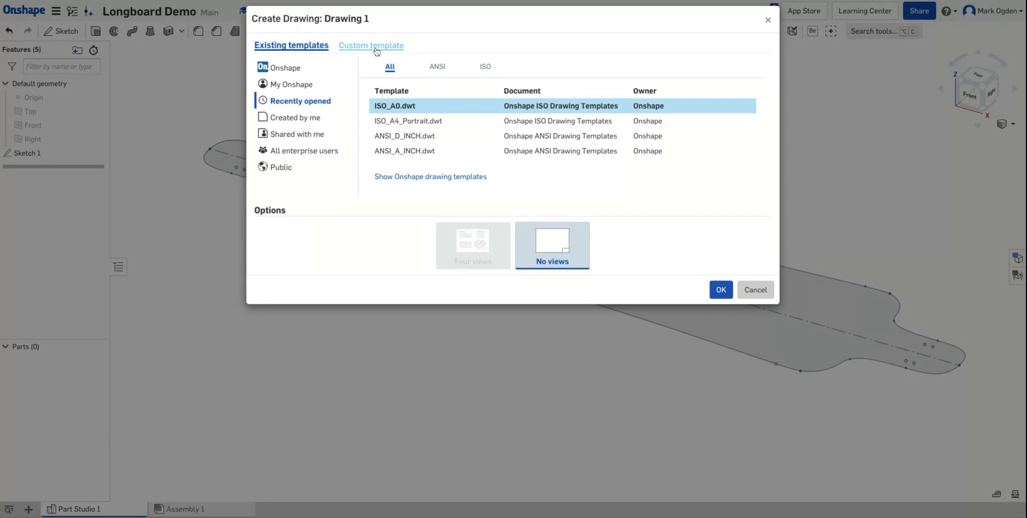
- Create the drawing from a custom ISO A0 template in inches with no border or title block
{"action": "left_click", "coordinate": [370, 45]}
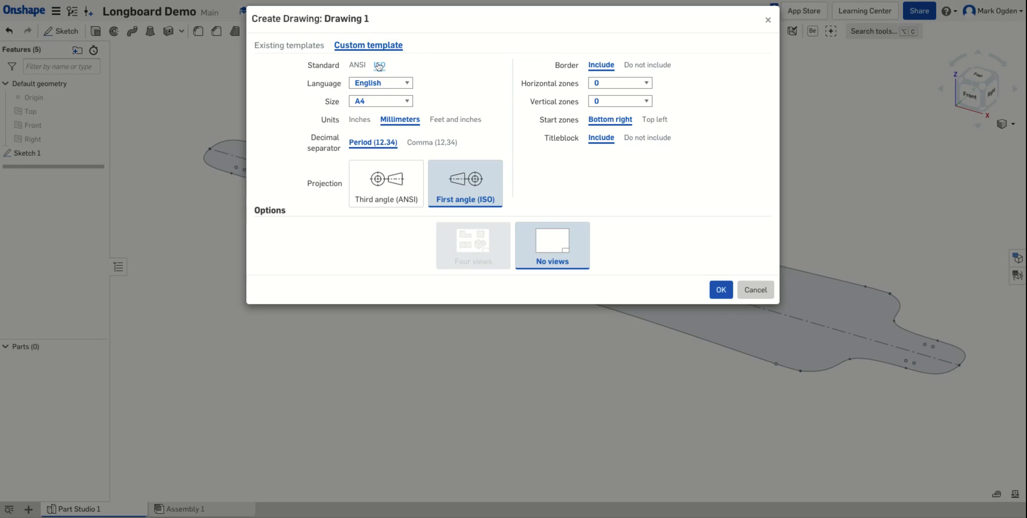
{"action": "left_click", "coordinate": [376, 66]}
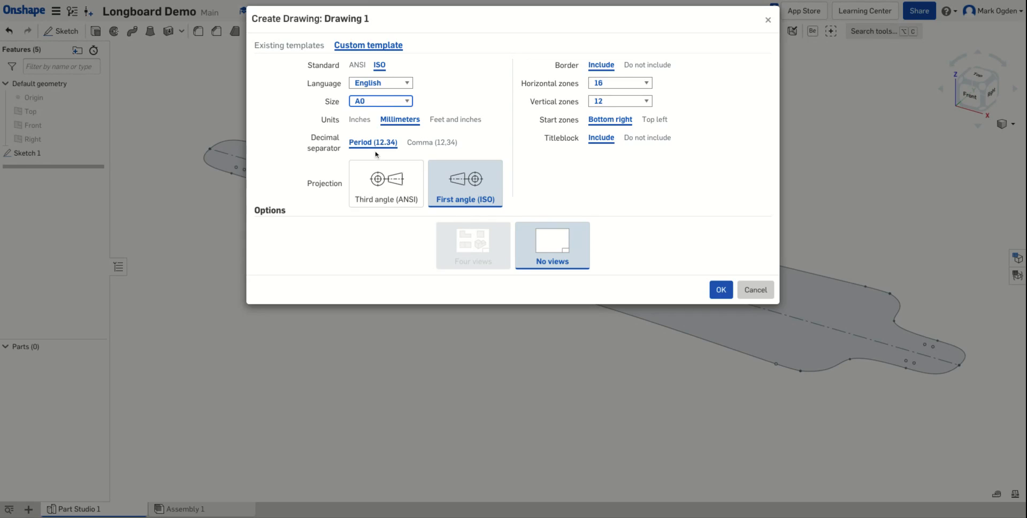
{"action": "left_click", "coordinate": [360, 119]}
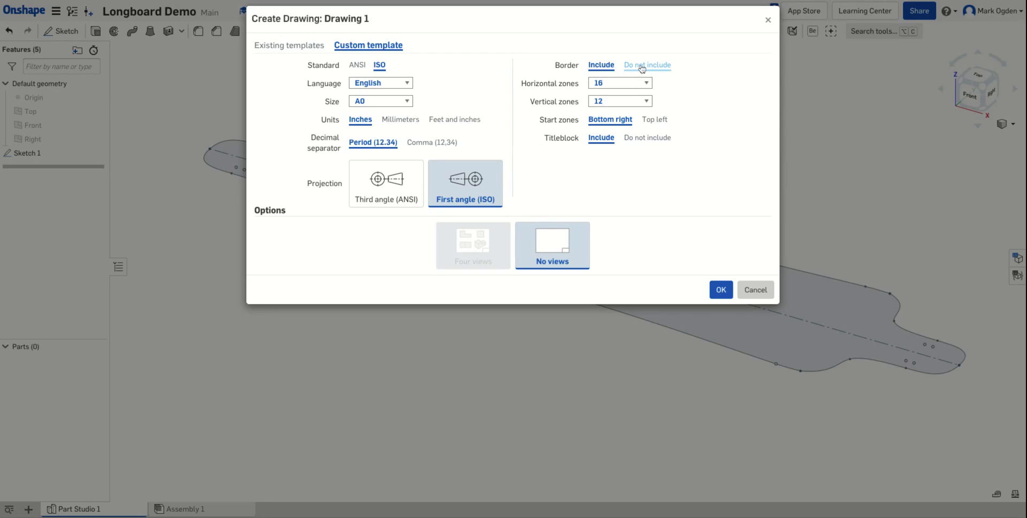
{"action": "left_click", "coordinate": [648, 64]}
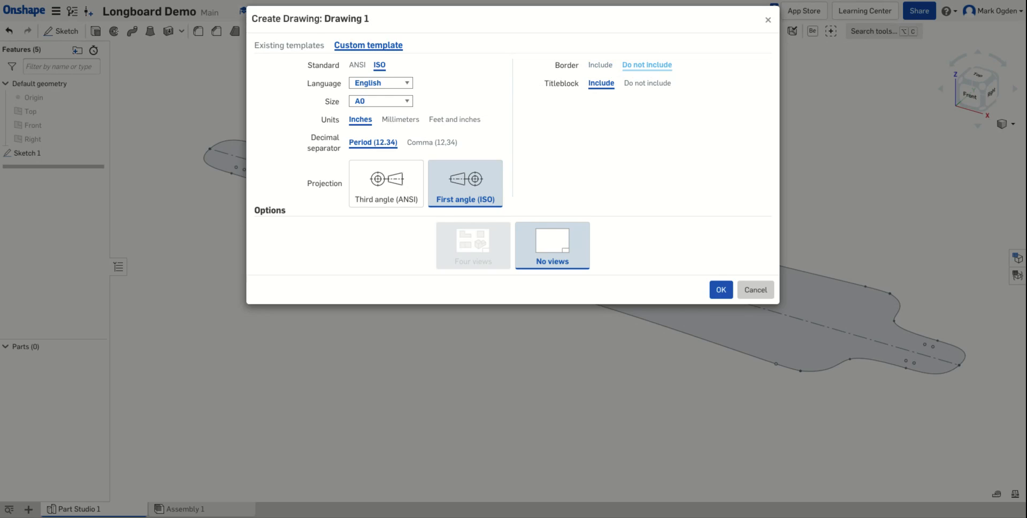
{"action": "left_click", "coordinate": [647, 82]}
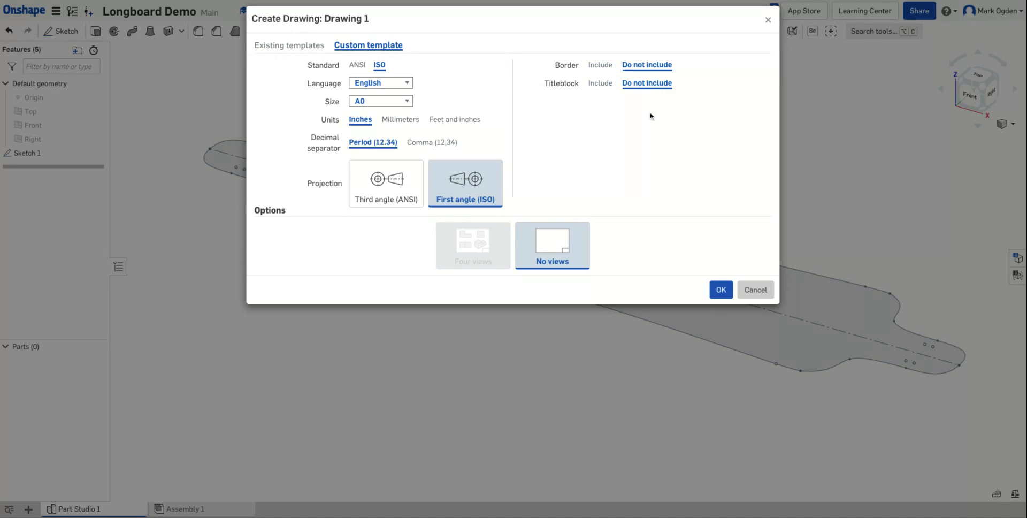
{"action": "mouse_move", "coordinate": [650, 148]}
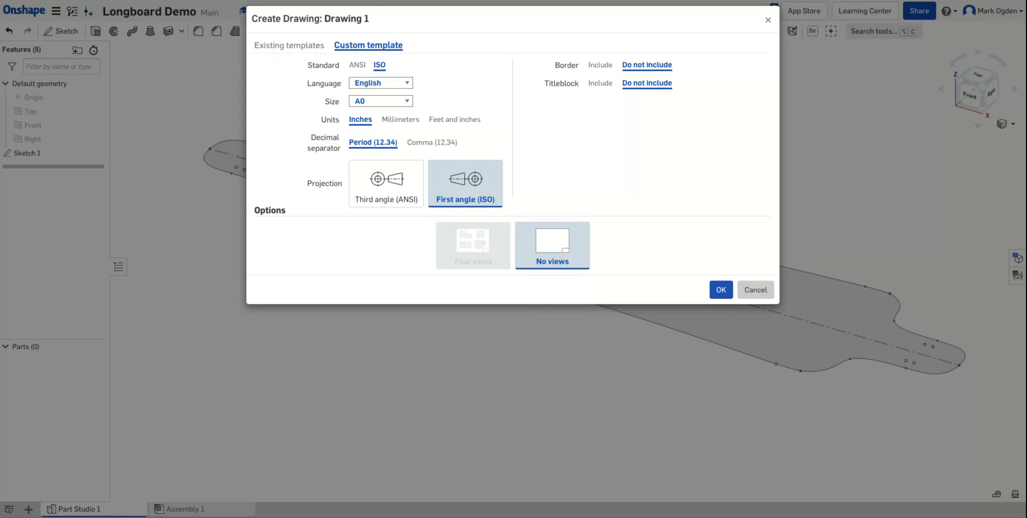
{"action": "mouse_move", "coordinate": [677, 169]}
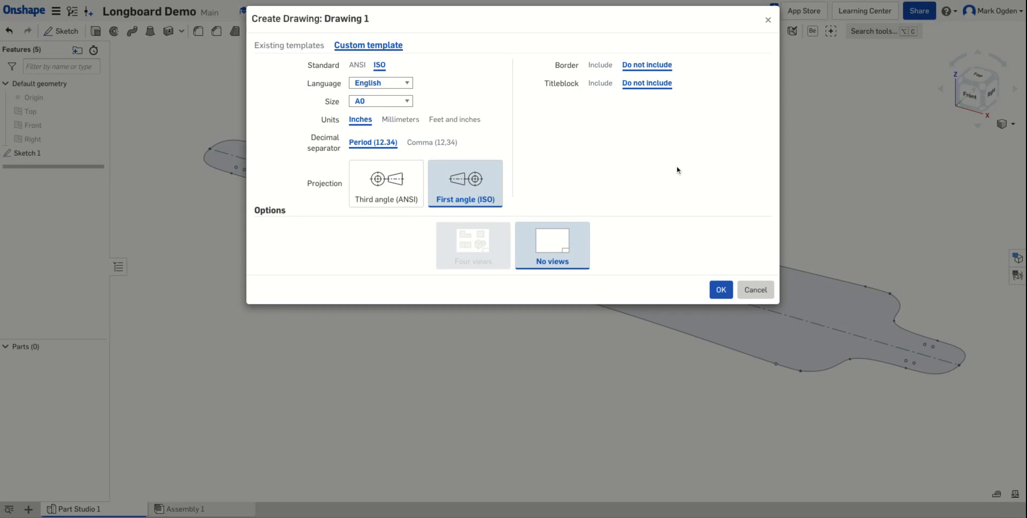
{"action": "mouse_move", "coordinate": [708, 208]}
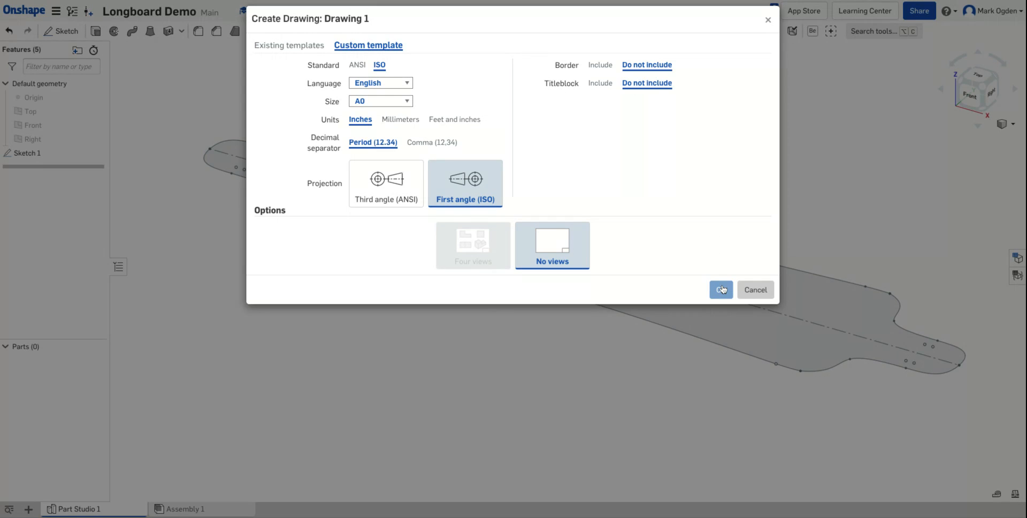
{"action": "left_click", "coordinate": [721, 289]}
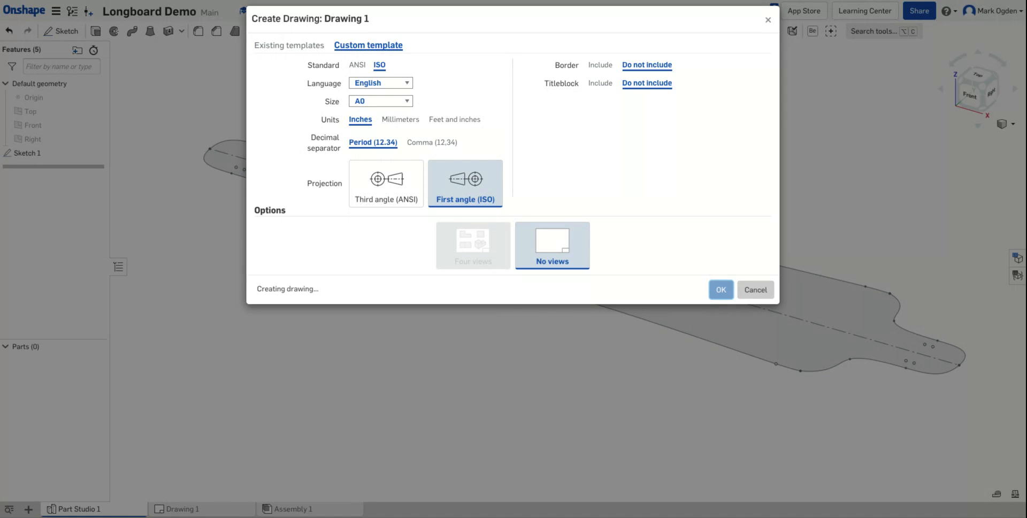
- Begin inserting a view into the new blank Drawing 1 sheet
{"action": "left_click", "coordinate": [721, 289]}
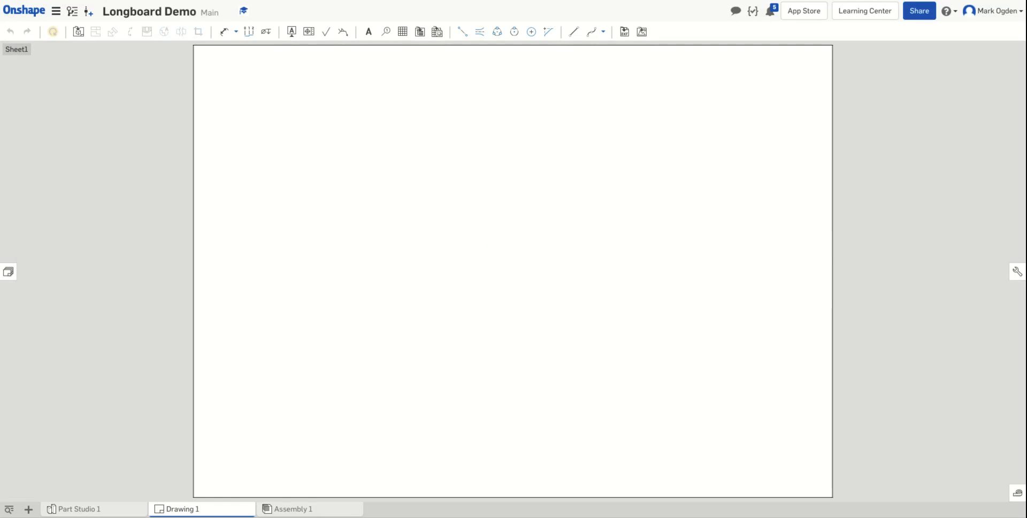
{"action": "left_click", "coordinate": [78, 32]}
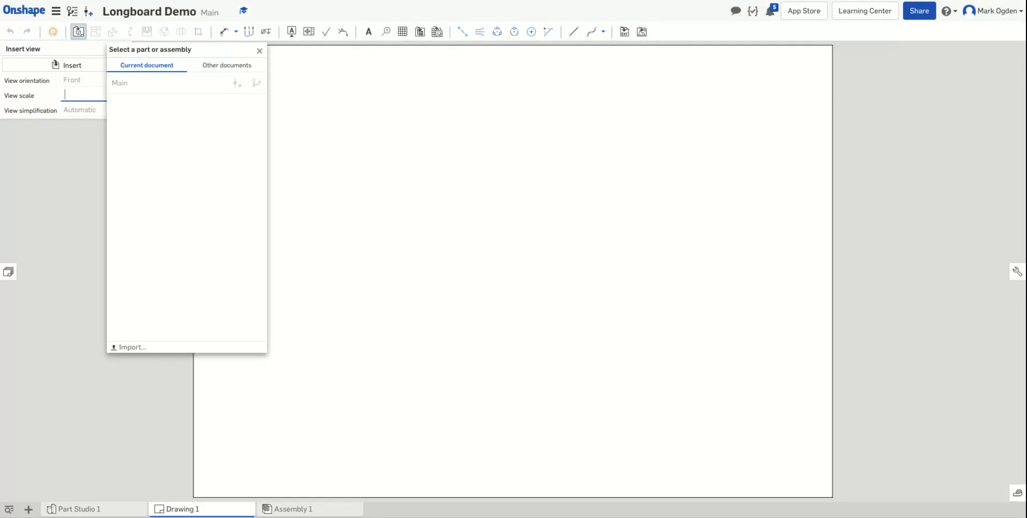
- Choose Part Studio 1's Sketch 1 as the view source at 1:1 scale
{"action": "left_click", "coordinate": [120, 82]}
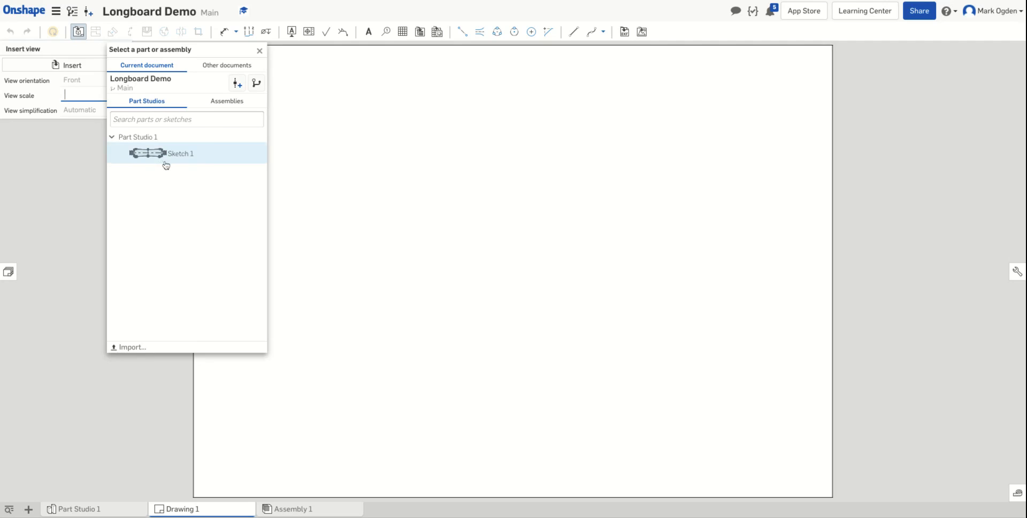
{"action": "mouse_move", "coordinate": [166, 156]}
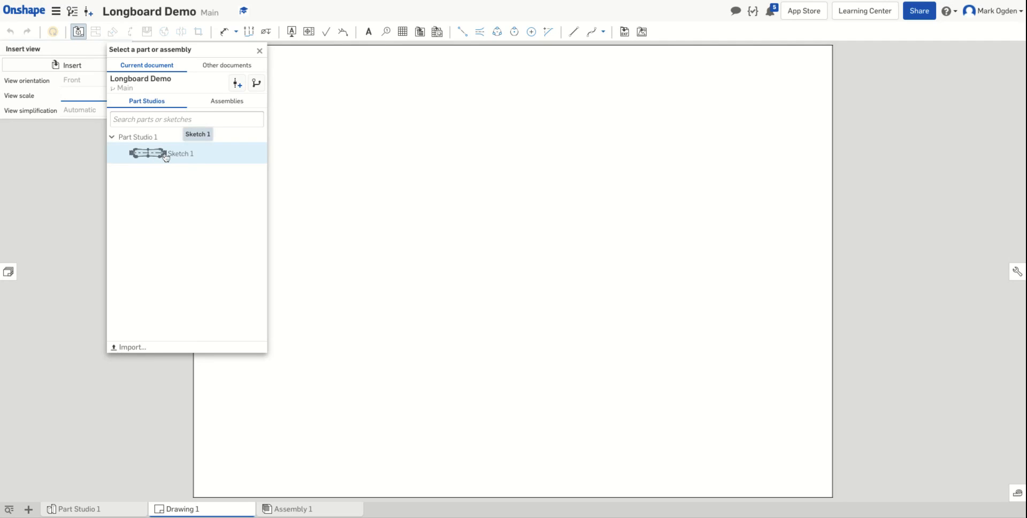
{"action": "left_click", "coordinate": [180, 154]}
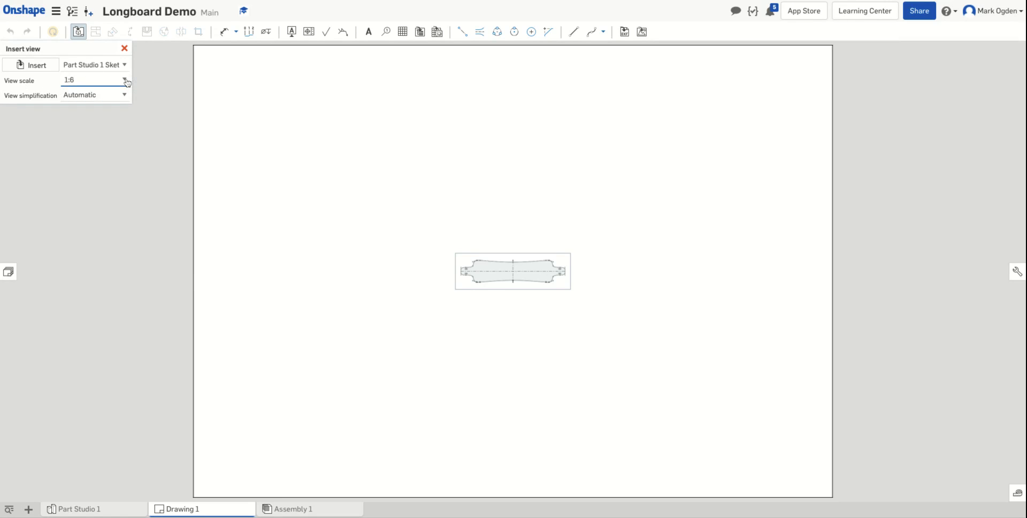
{"action": "left_click", "coordinate": [124, 80]}
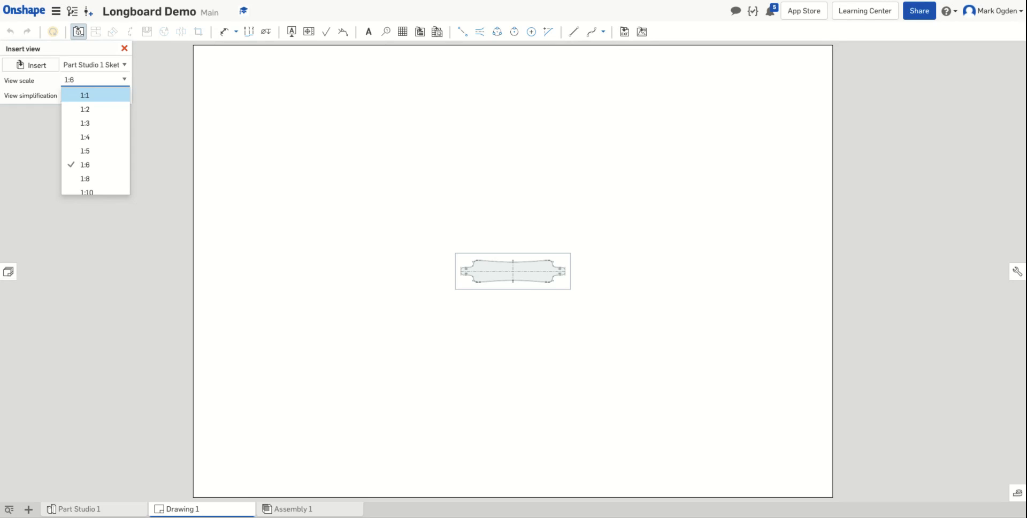
{"action": "left_click", "coordinate": [84, 94]}
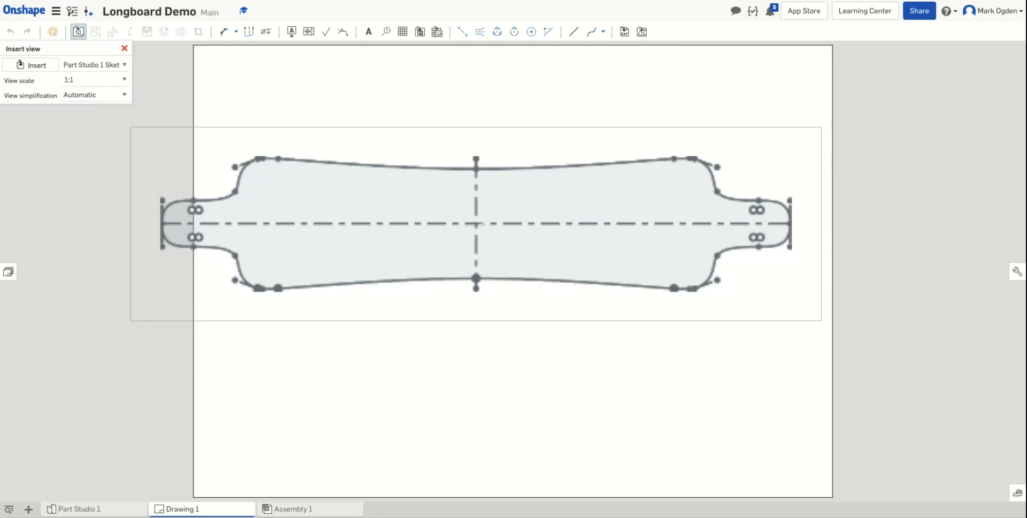
- Centre the 1:1 longboard view on the sheet and place it
{"action": "left_click_drag", "start_coordinate": [475, 223], "coordinate": [583, 288]}
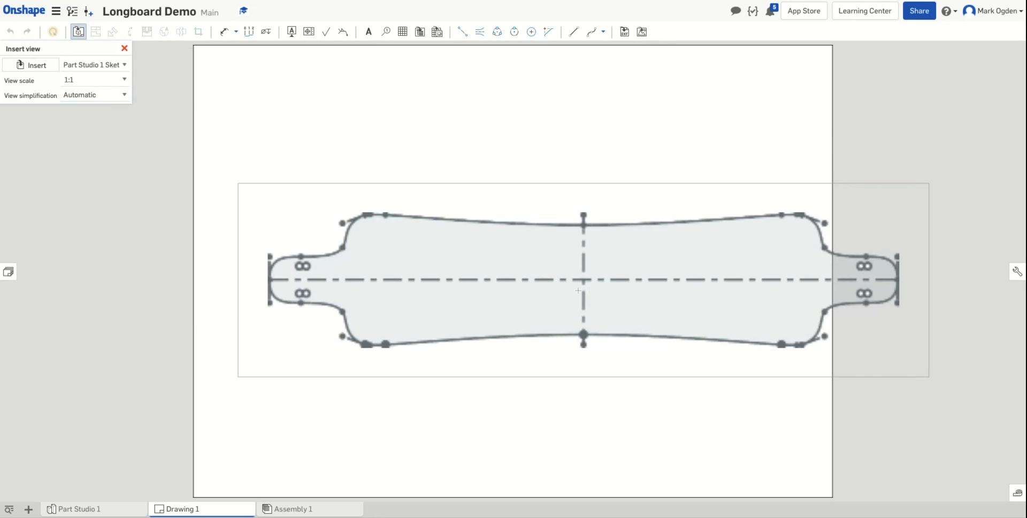
{"action": "left_click_drag", "start_coordinate": [577, 288], "coordinate": [522, 276]}
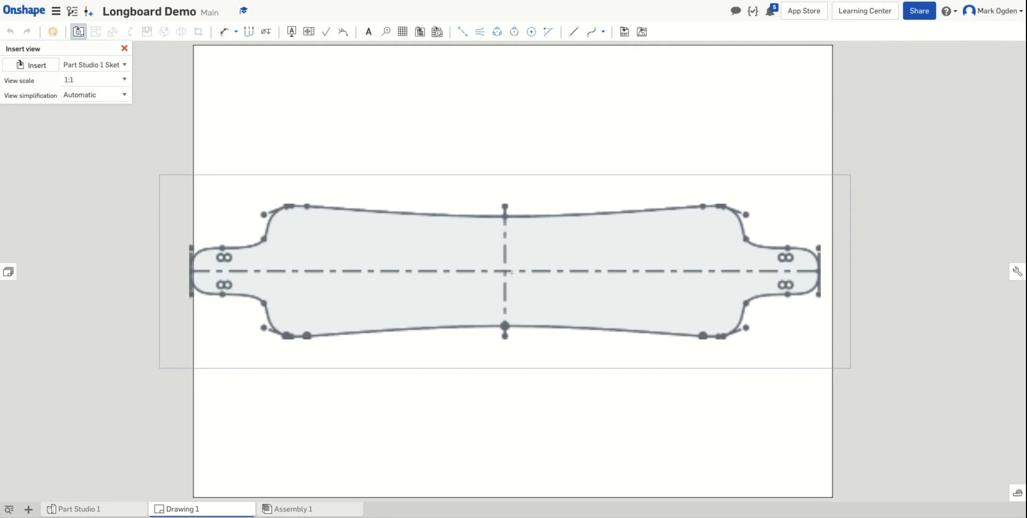
{"action": "left_click_drag", "start_coordinate": [504, 272], "coordinate": [517, 272]}
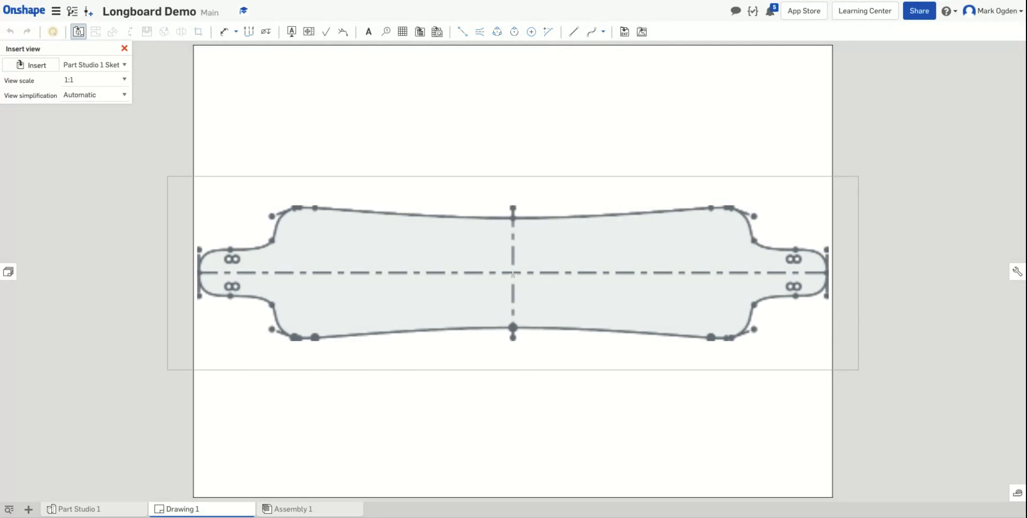
{"action": "left_click", "coordinate": [125, 47]}
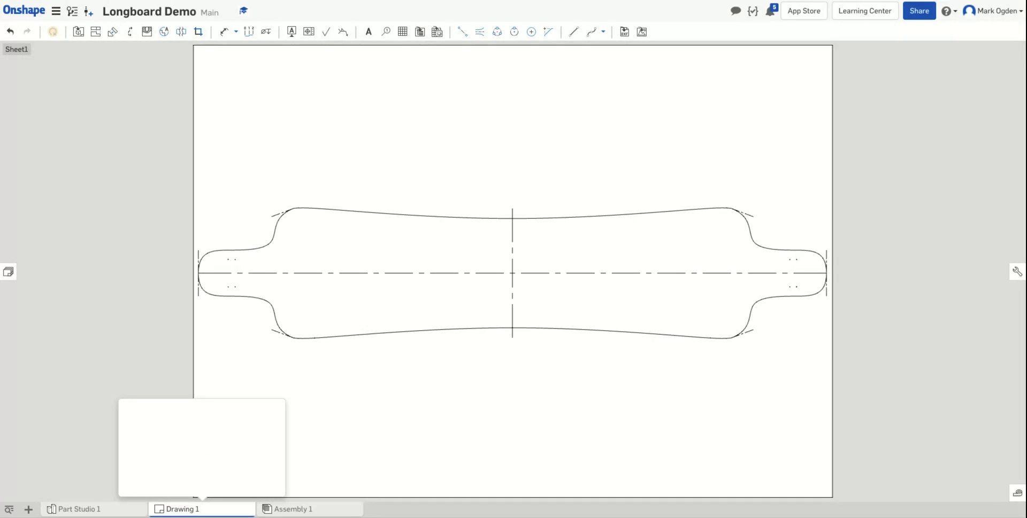
- Bring up the Export dialog from the Drawing 1 tab's options
{"action": "right_click", "coordinate": [184, 508]}
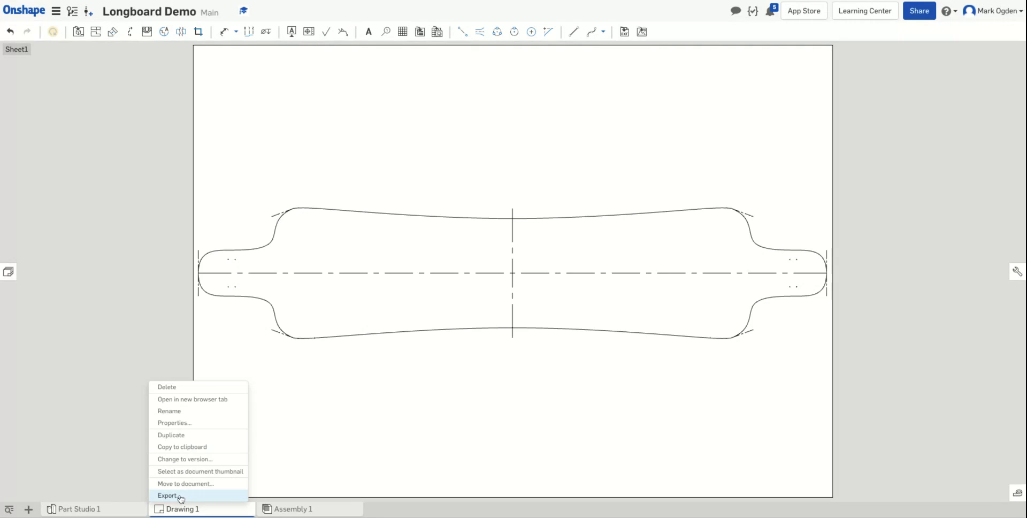
{"action": "left_click", "coordinate": [167, 495]}
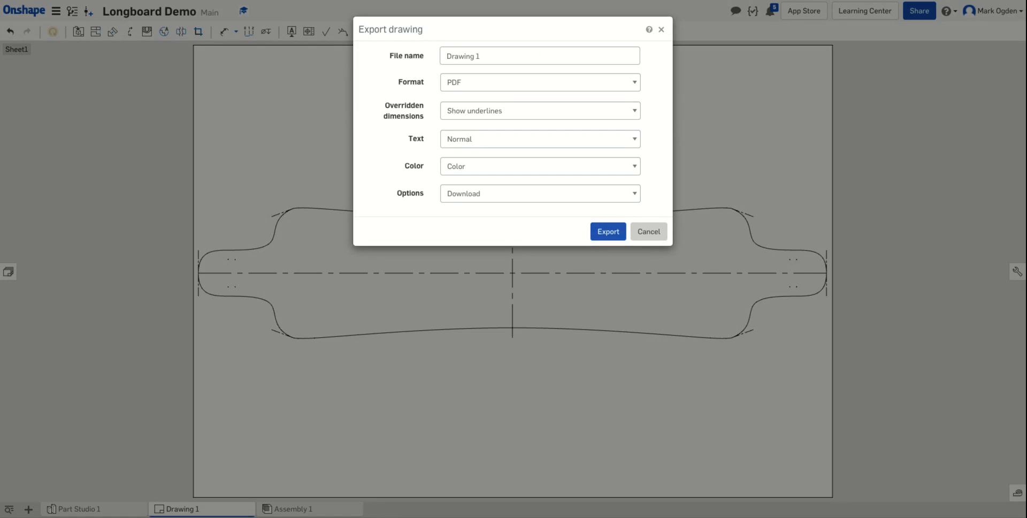
{"action": "mouse_move", "coordinate": [532, 162]}
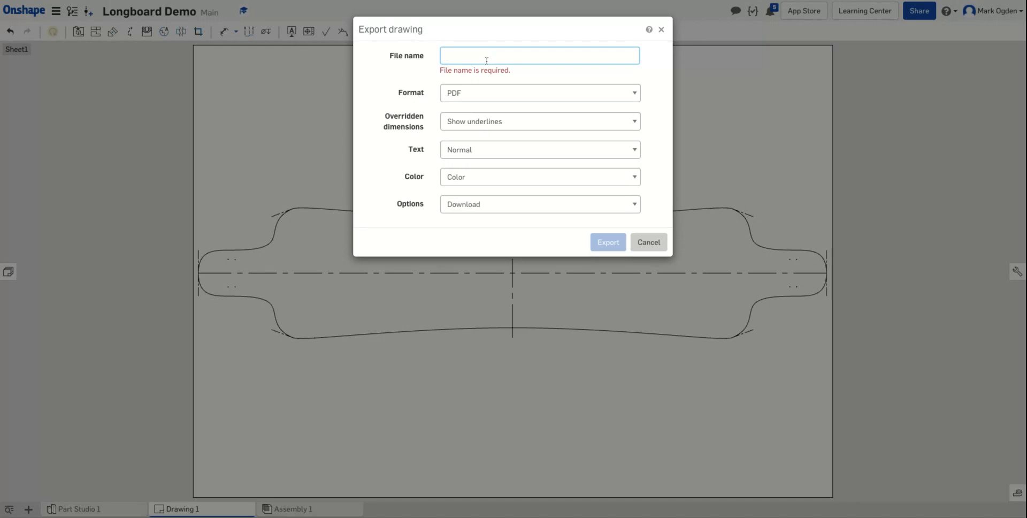
- Export the drawing as a PDF named Longboard
{"action": "type", "text": "Longboard"}
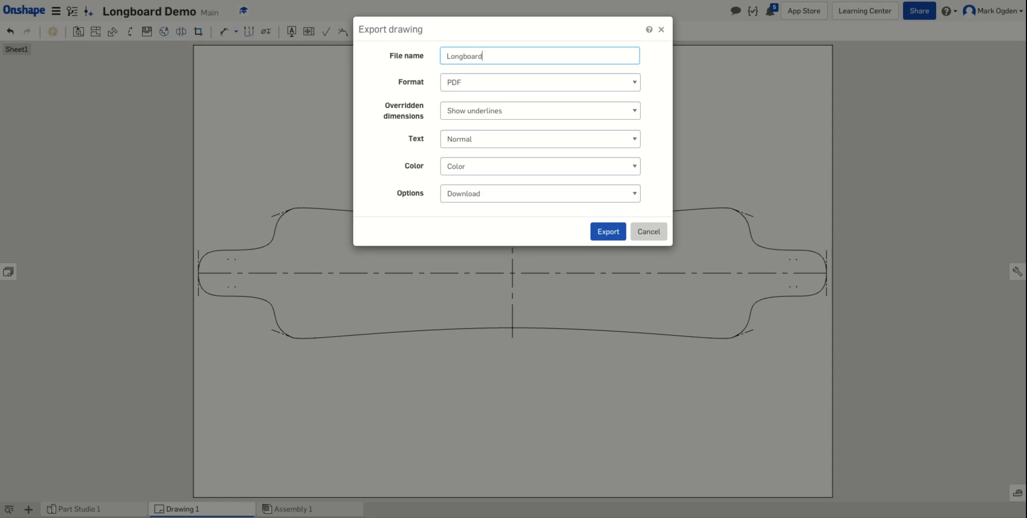
{"action": "mouse_move", "coordinate": [490, 88]}
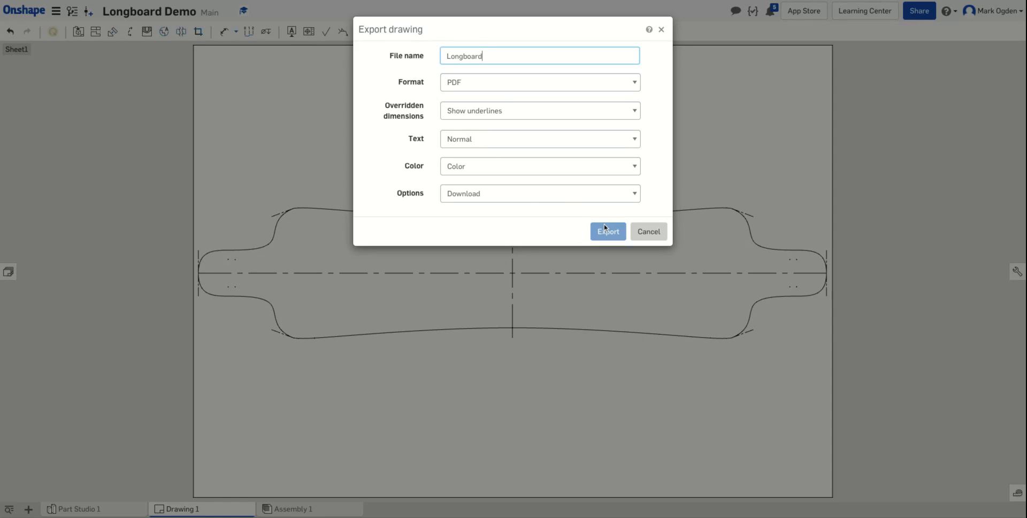
{"action": "left_click", "coordinate": [608, 231]}
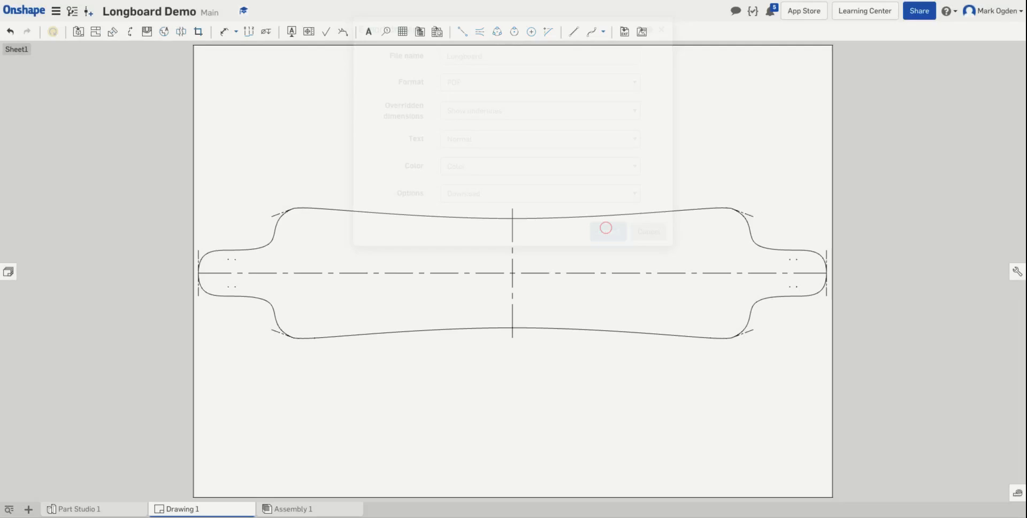